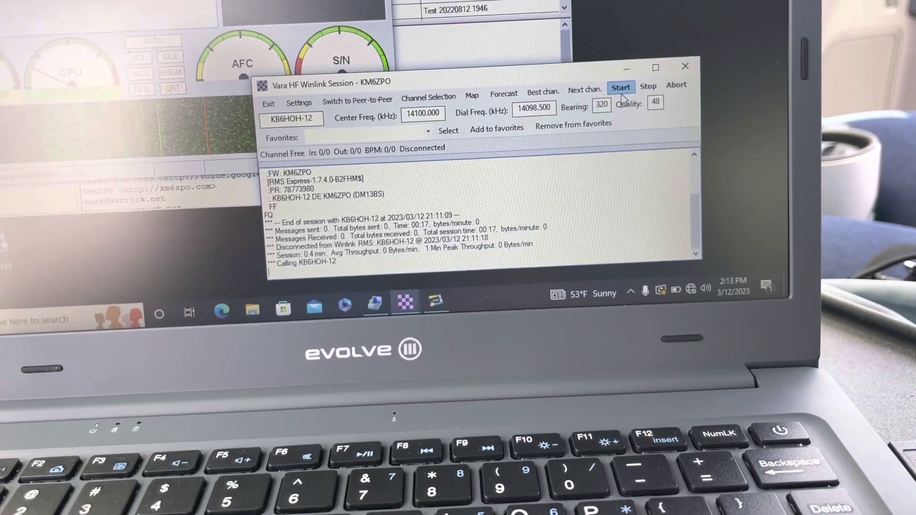
Start a Vara HF session calling the KB6HOH-12 gateway station
click(621, 86)
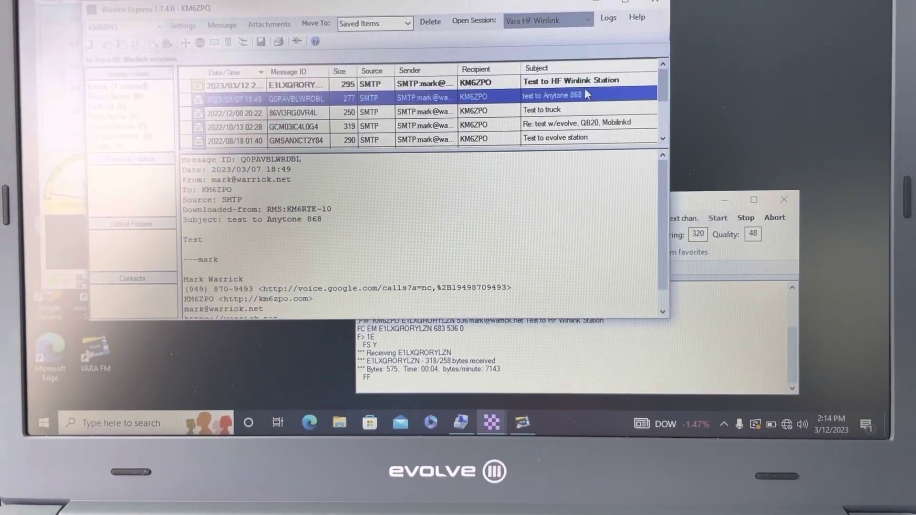
Show the received 'Test to HF Winlink Station' message in the preview pane
click(571, 80)
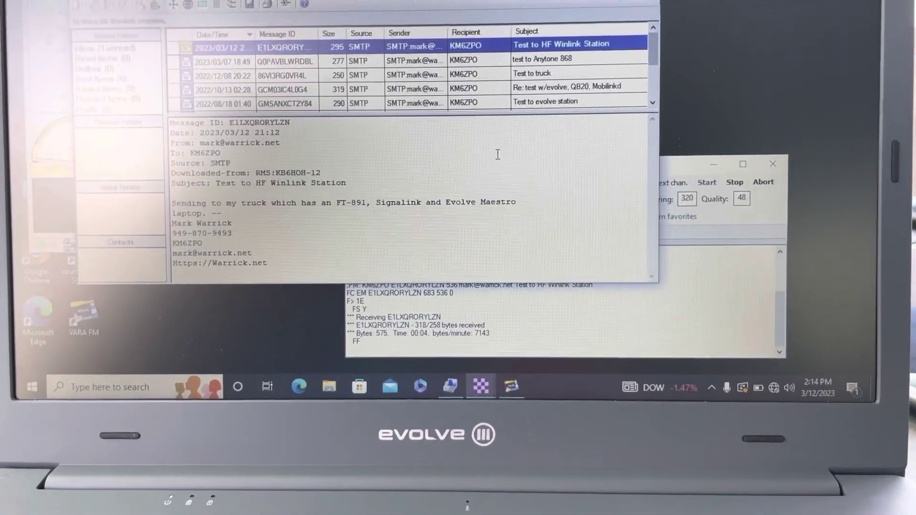